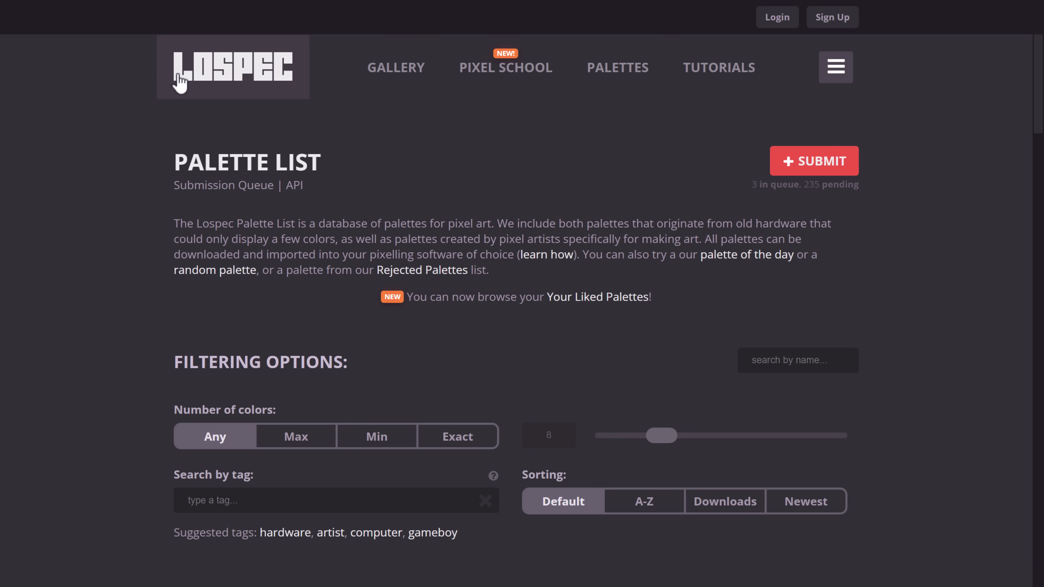
{"action": "scroll", "scroll_direction": "down", "scroll_amount": 3}
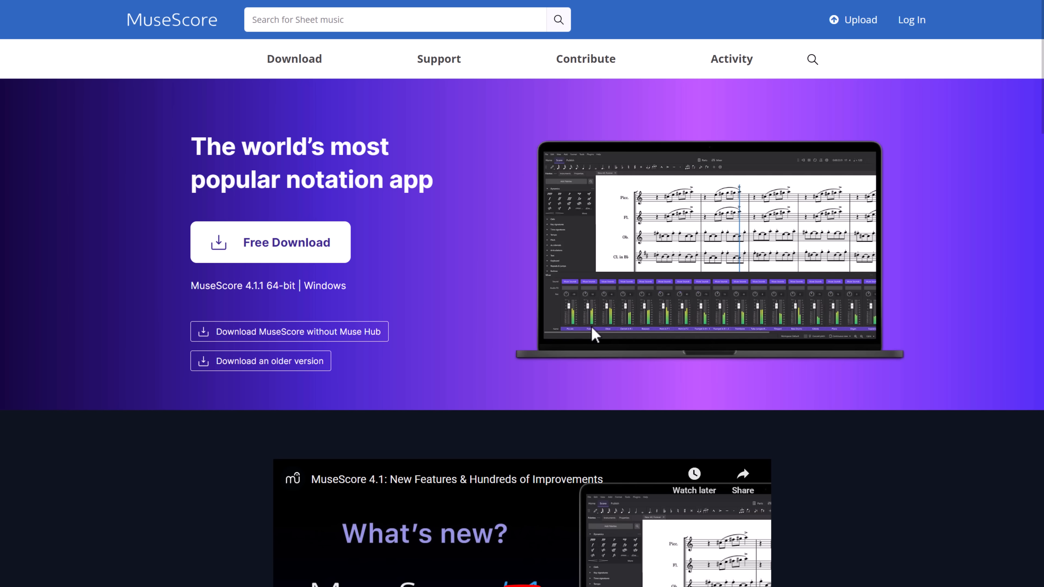
{"action": "scroll", "scroll_direction": "down", "scroll_amount": 3}
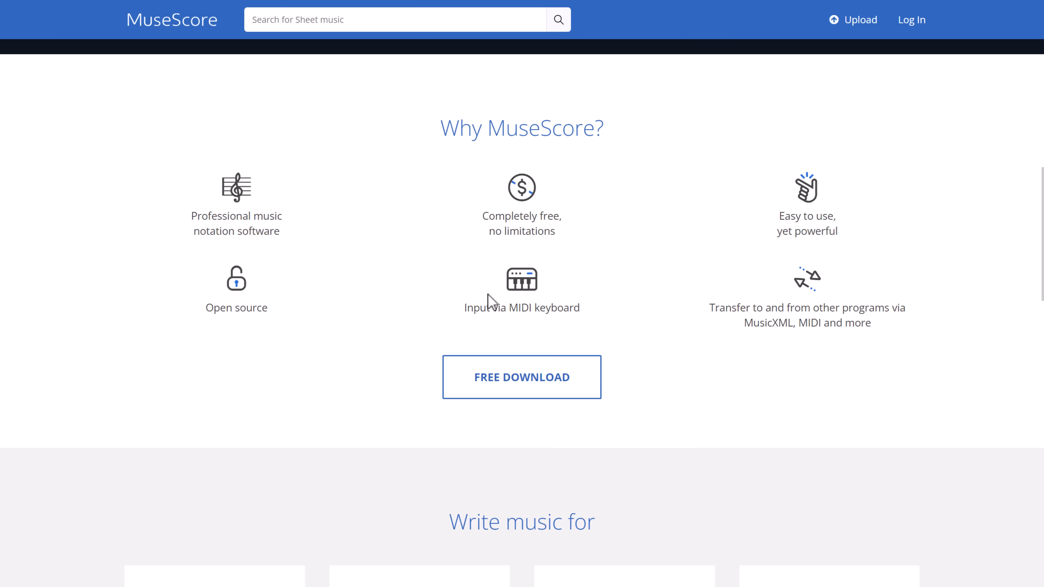